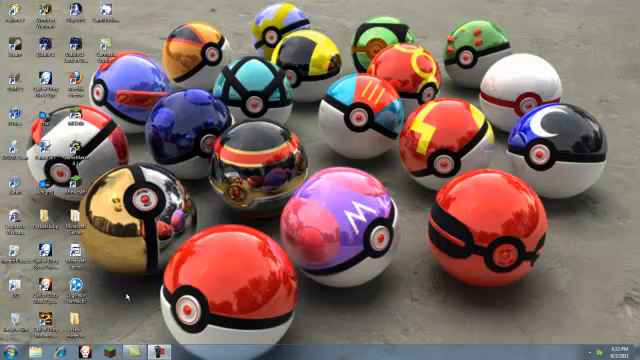
{"action": "mouse_move", "coordinate": [128, 296]}
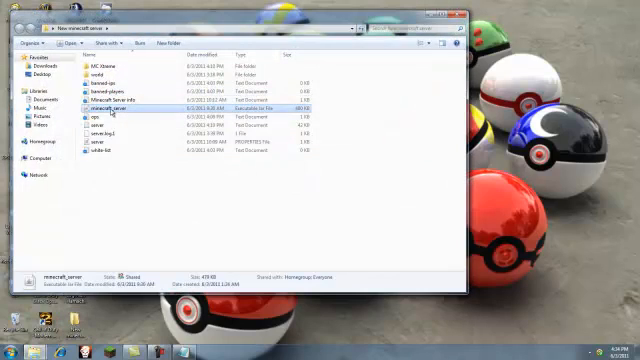
View the server folder's context options around the generated ops, server and white-list files.
{"action": "right_click", "coordinate": [104, 108]}
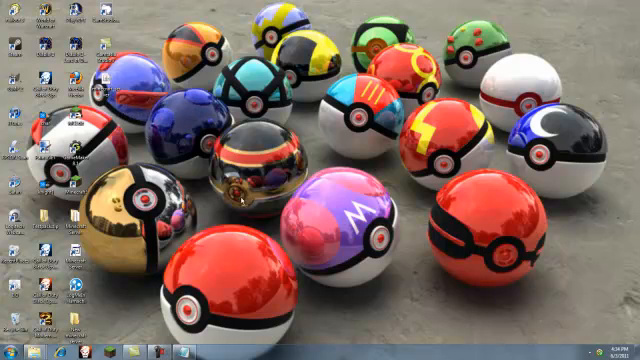
{"action": "right_click", "coordinate": [250, 200]}
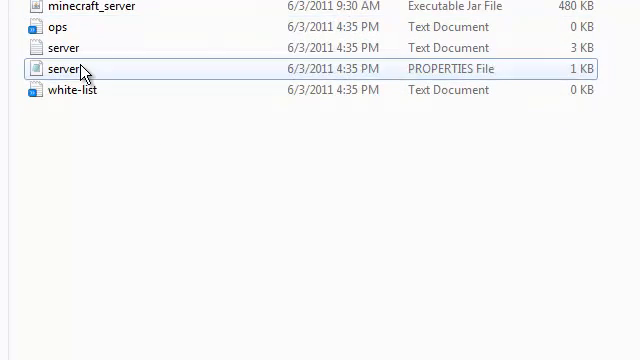
Open the server PROPERTIES file in Notepad from the server folder.
{"action": "left_click", "coordinate": [64, 68]}
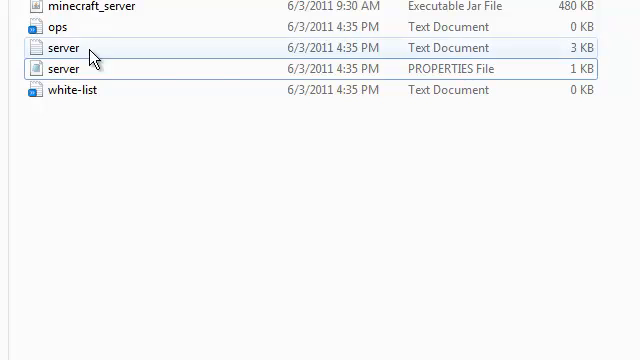
{"action": "left_click", "coordinate": [64, 68]}
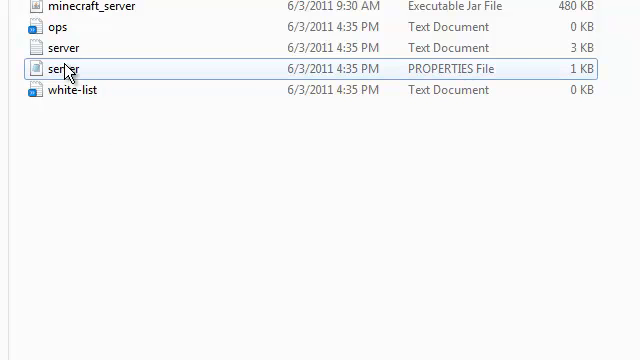
{"action": "left_click", "coordinate": [64, 68]}
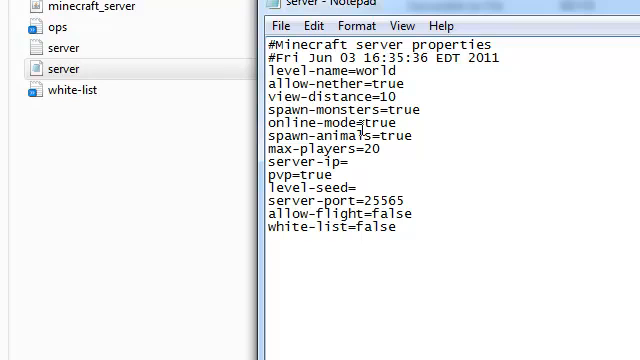
Replace online-mode=true with false in server.properties and save the file.
{"action": "left_click", "coordinate": [64, 68]}
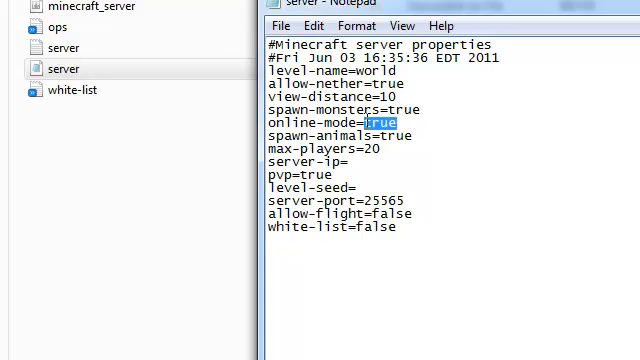
{"action": "type", "text": "false"}
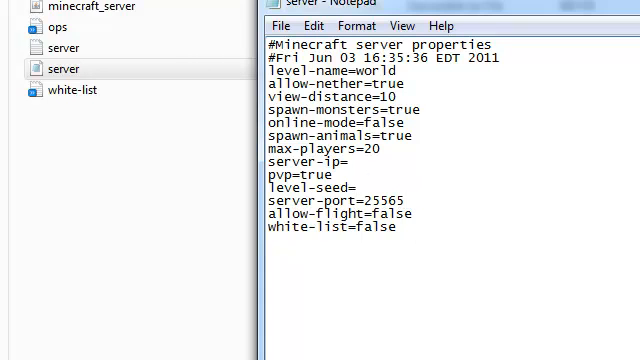
{"action": "left_click", "coordinate": [388, 200]}
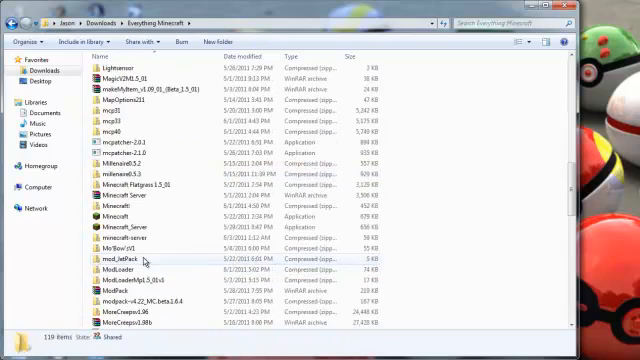
Run the downloaded Hamachi installer from Everything Minecraft, confirming the security warning.
{"action": "scroll", "scroll_direction": "down", "scroll_amount": 3}
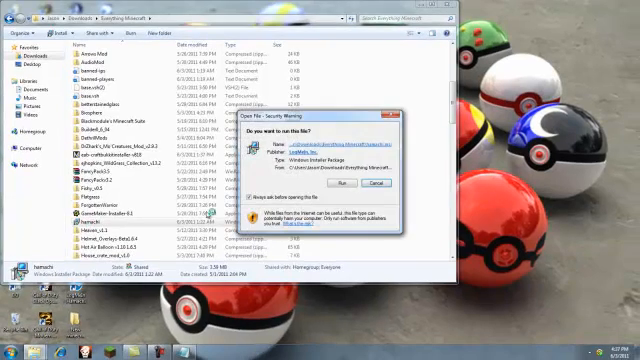
{"action": "left_click", "coordinate": [376, 184]}
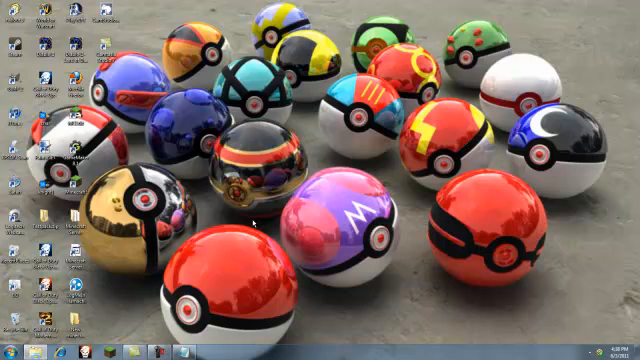
{"action": "left_click", "coordinate": [10, 344]}
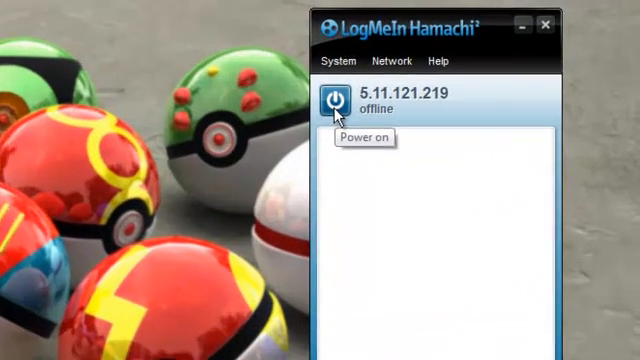
Power Hamachi on so its status moves from offline to probing.
{"action": "left_click", "coordinate": [332, 104]}
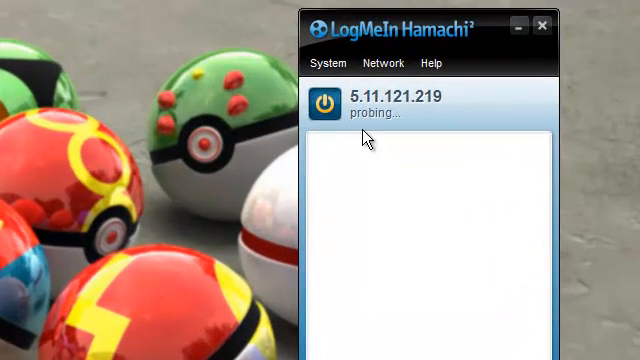
{"action": "mouse_move", "coordinate": [428, 228]}
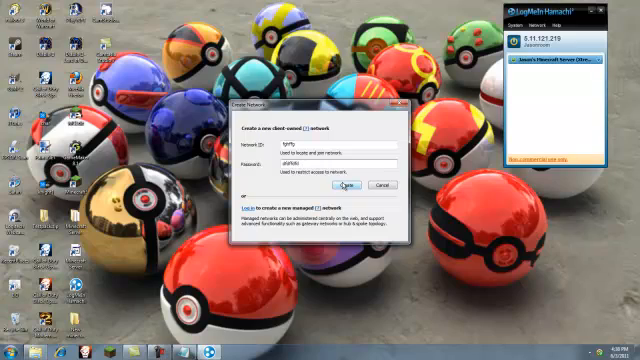
Create the Hamachi network 'Jason's Minecraft Server' with its ID and password.
{"action": "left_click", "coordinate": [348, 184]}
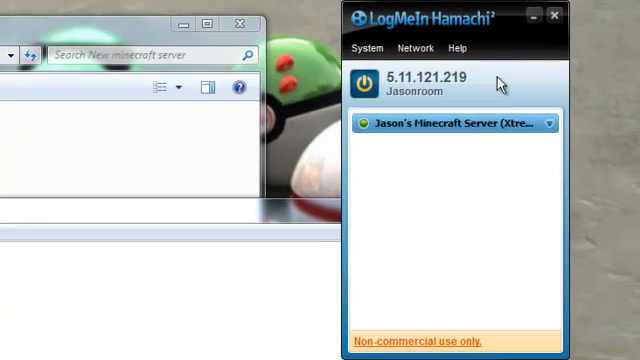
{"action": "mouse_move", "coordinate": [364, 88]}
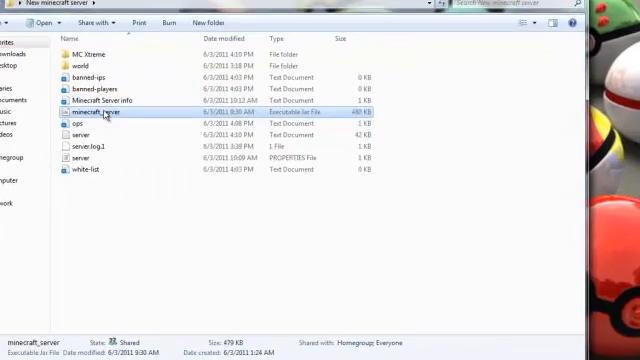
Launch the minecraft_server jar, then start the Minecraft launcher showing username Bobeo.
{"action": "double_click", "coordinate": [96, 114]}
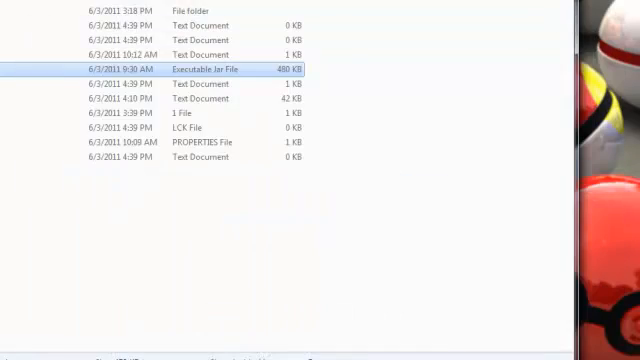
{"action": "double_click", "coordinate": [208, 68]}
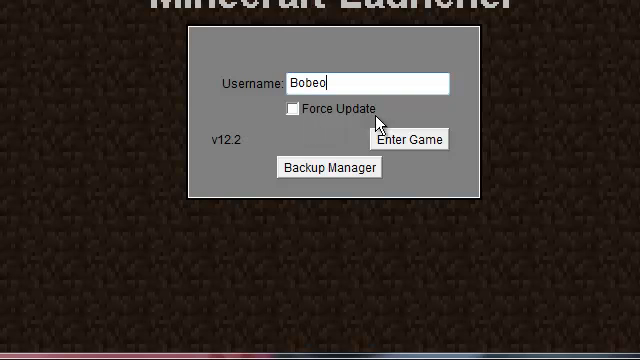
Enter the game as Bobeo and reach the Minecraft main menu.
{"action": "left_click", "coordinate": [416, 140]}
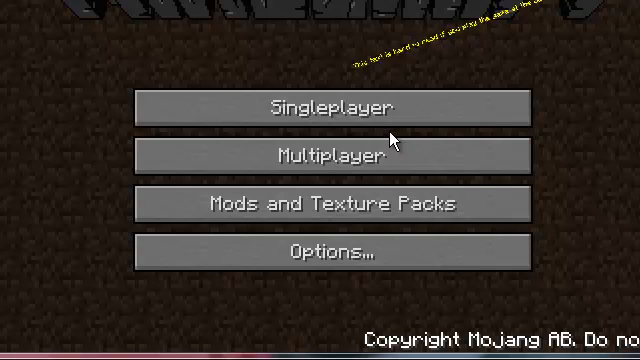
Connect to the multiplayer server at Hamachi IP 5.11.121.219 and spawn in its world.
{"action": "left_click", "coordinate": [326, 156]}
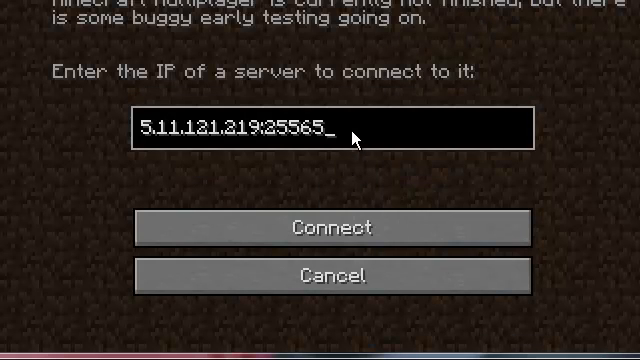
{"action": "mouse_move", "coordinate": [312, 160]}
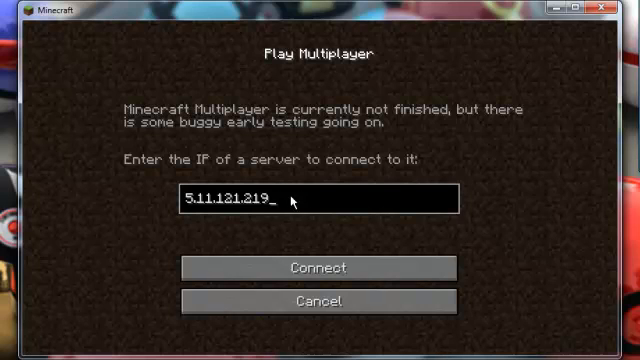
{"action": "left_click", "coordinate": [320, 268]}
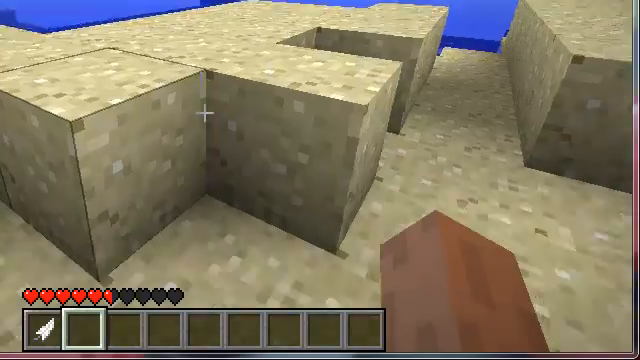
{"action": "mouse_move", "coordinate": [320, 180]}
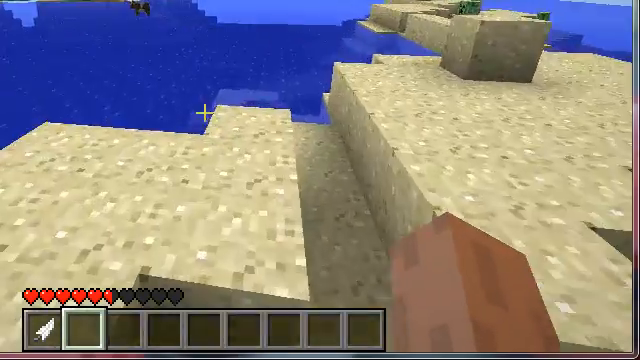
{"action": "mouse_move", "coordinate": [320, 180]}
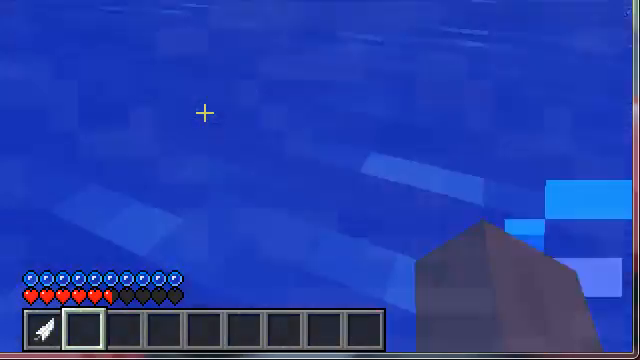
{"action": "mouse_move", "coordinate": [320, 180]}
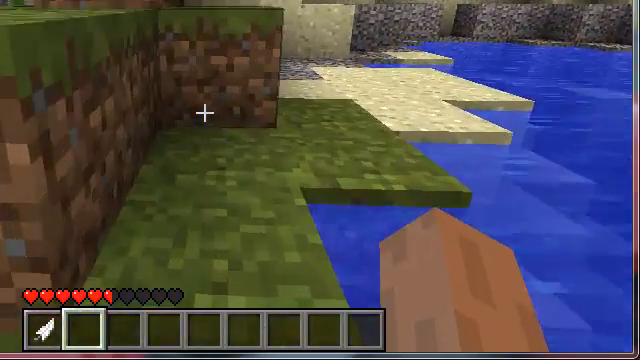
{"action": "mouse_move", "coordinate": [320, 180]}
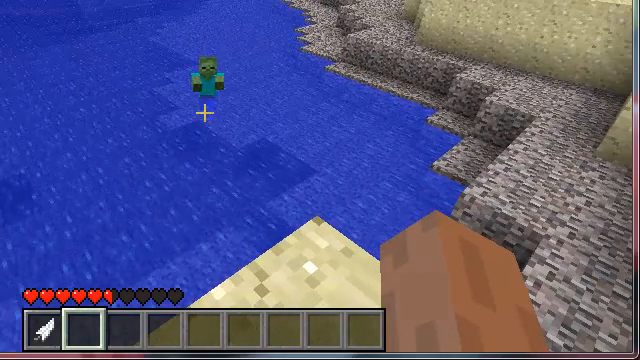
{"action": "mouse_move", "coordinate": [320, 180]}
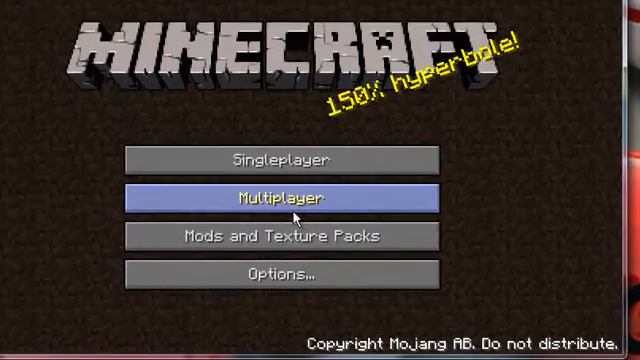
Choose Multiplayer, then check the server-ip line in server.properties.
{"action": "left_click", "coordinate": [284, 196]}
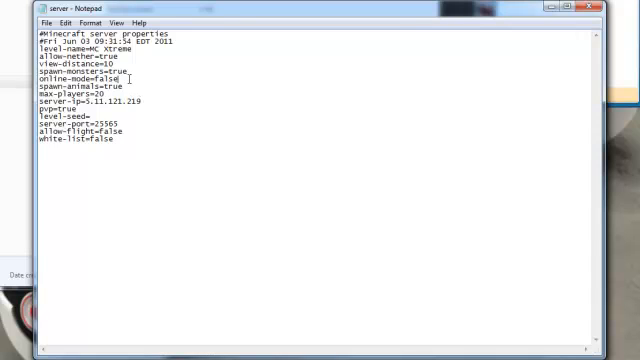
Copy the server-ip value 5.11.121.219 from the properties file for the join screen.
{"action": "double_click", "coordinate": [102, 76]}
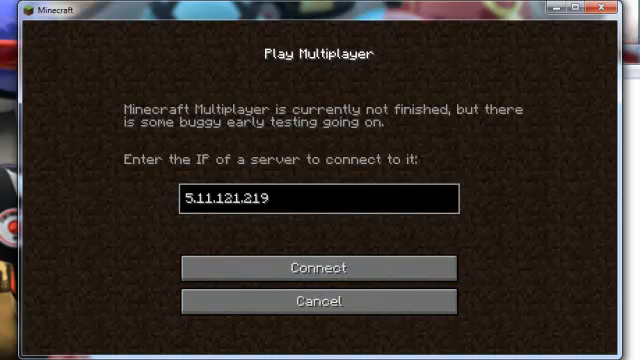
{"action": "mouse_move", "coordinate": [320, 268]}
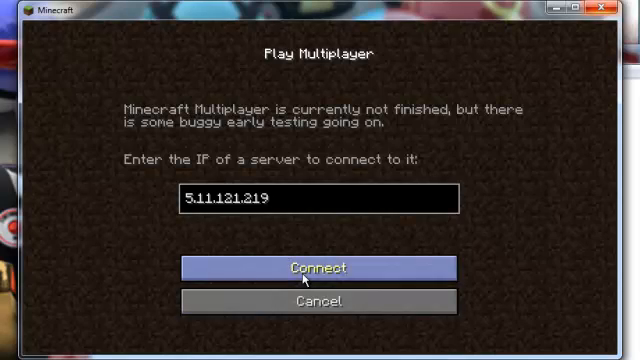
Join the server at 5.11.121.219 so Bobeo logs in on the console.
{"action": "left_click", "coordinate": [316, 268]}
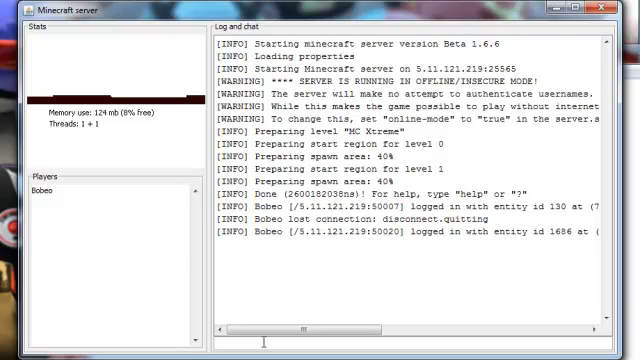
Run the op command in the server console to make Bobeo an operator.
{"action": "type", "text": "op"}
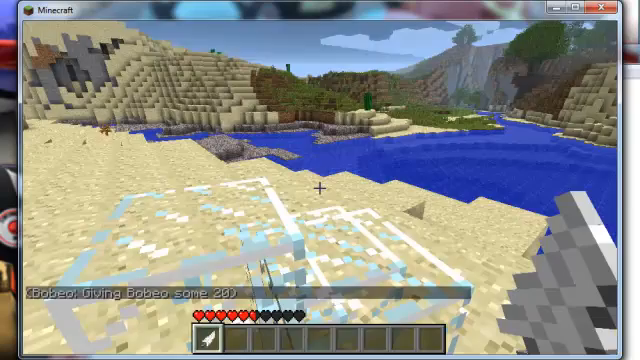
Use the TooManyItems inventory panel to grab 64-stacks of blocks, then clear them and return to the world.
{"action": "key", "text": "e"}
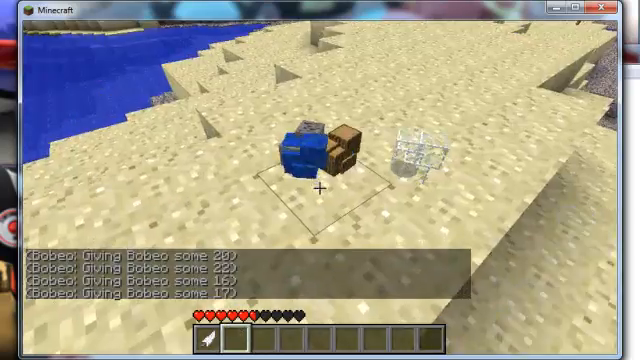
{"action": "key", "text": "e"}
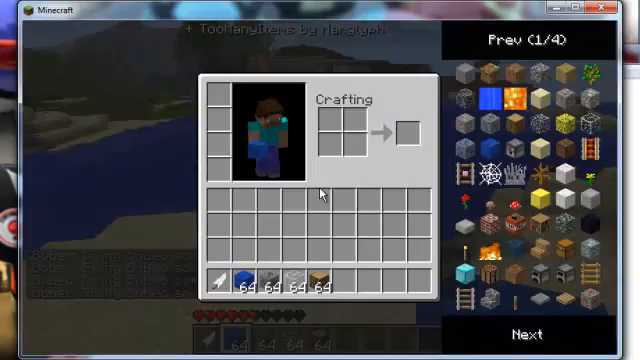
{"action": "key", "text": "Escape"}
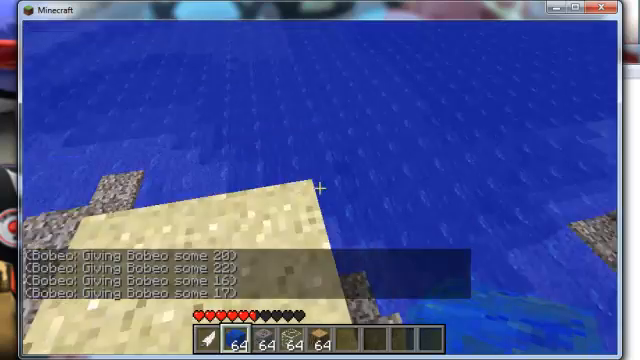
{"action": "key", "text": "e"}
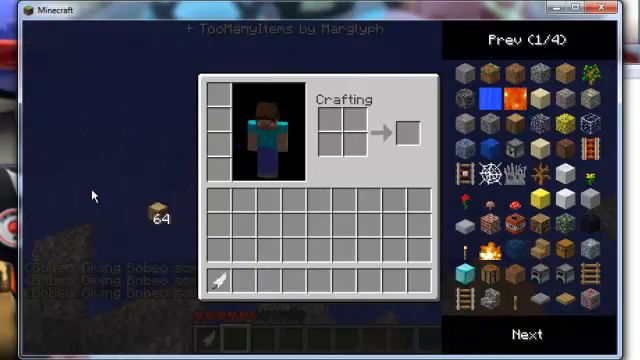
{"action": "key", "text": "Escape"}
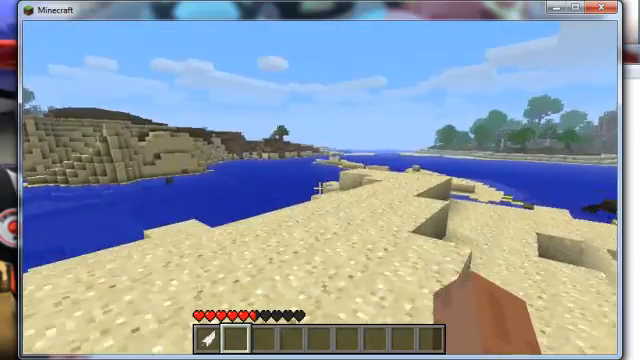
{"action": "mouse_move", "coordinate": [320, 180]}
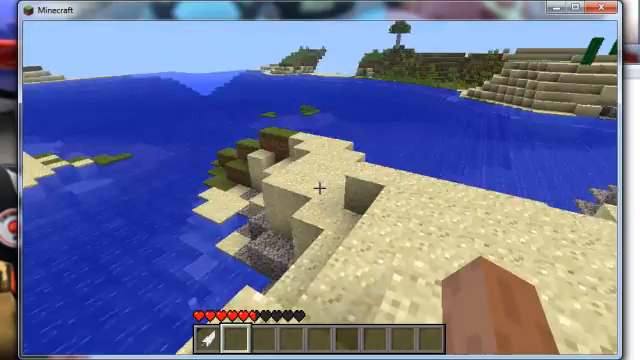
{"action": "mouse_move", "coordinate": [320, 190]}
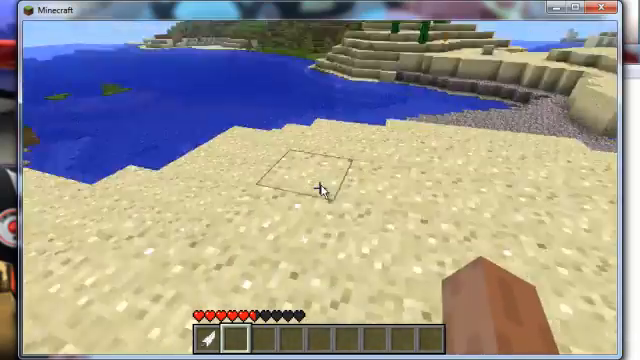
{"action": "key", "text": "e"}
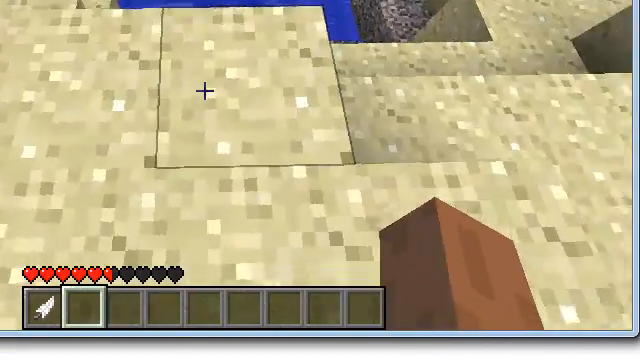
{"action": "mouse_move", "coordinate": [320, 180]}
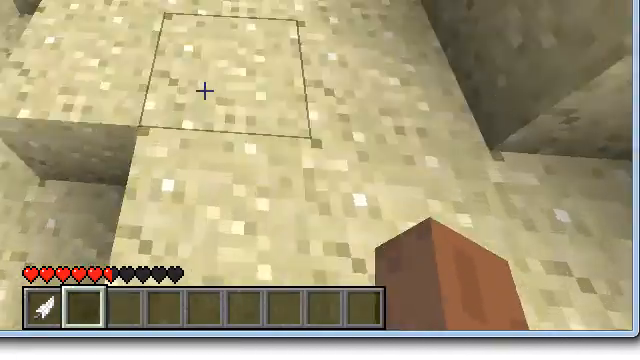